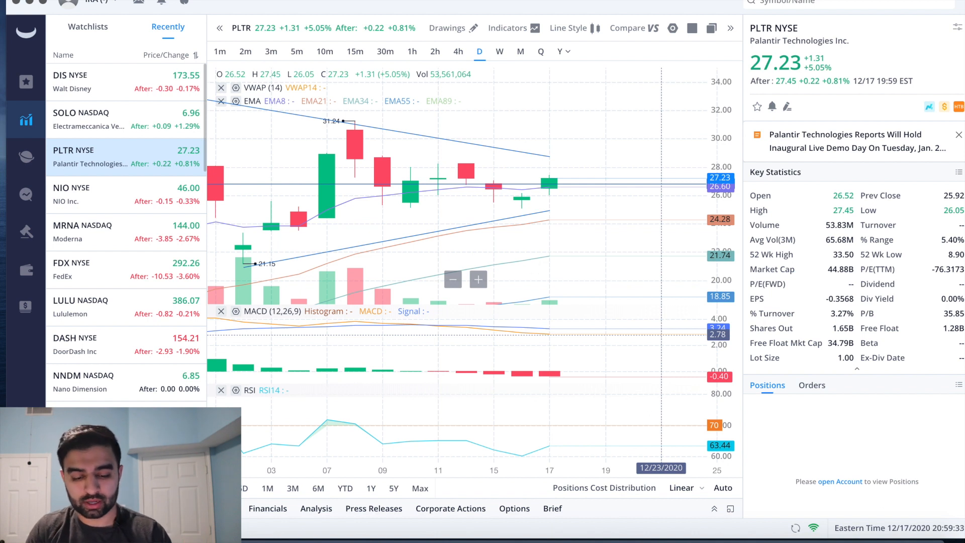
- Switch PLTR to one-minute candles and remove the EMA indicator, keeping VWAP, MACD and RSI
{"action": "left_click", "coordinate": [220, 51]}
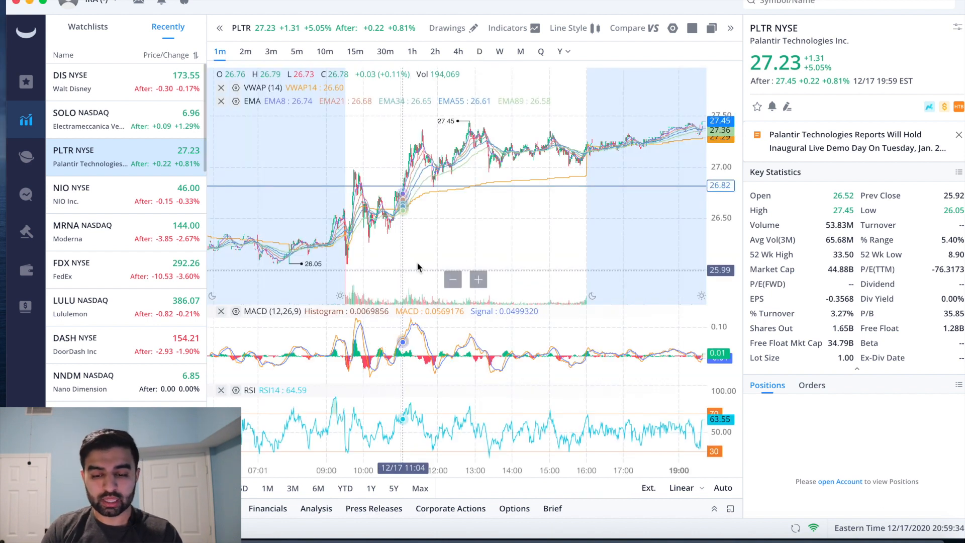
{"action": "left_click", "coordinate": [509, 28]}
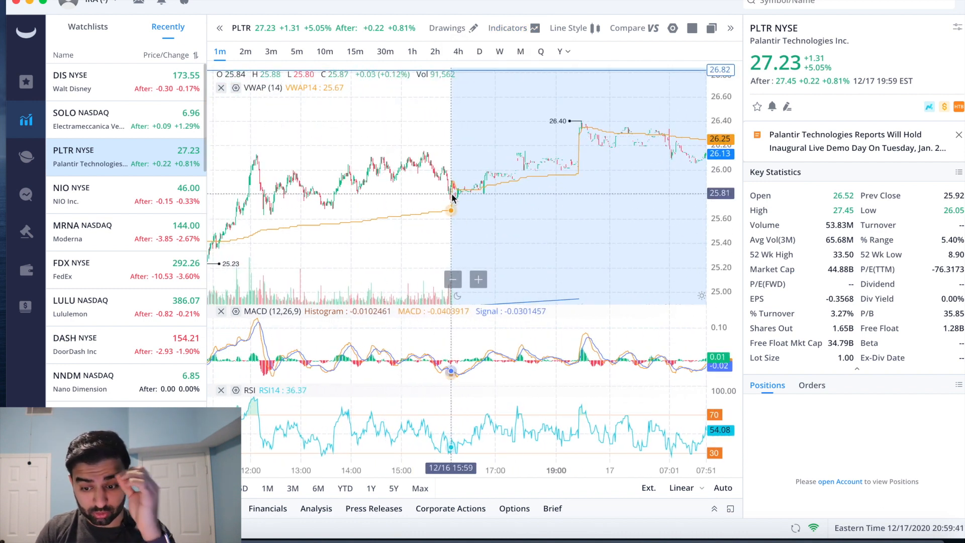
{"action": "mouse_move", "coordinate": [418, 153]}
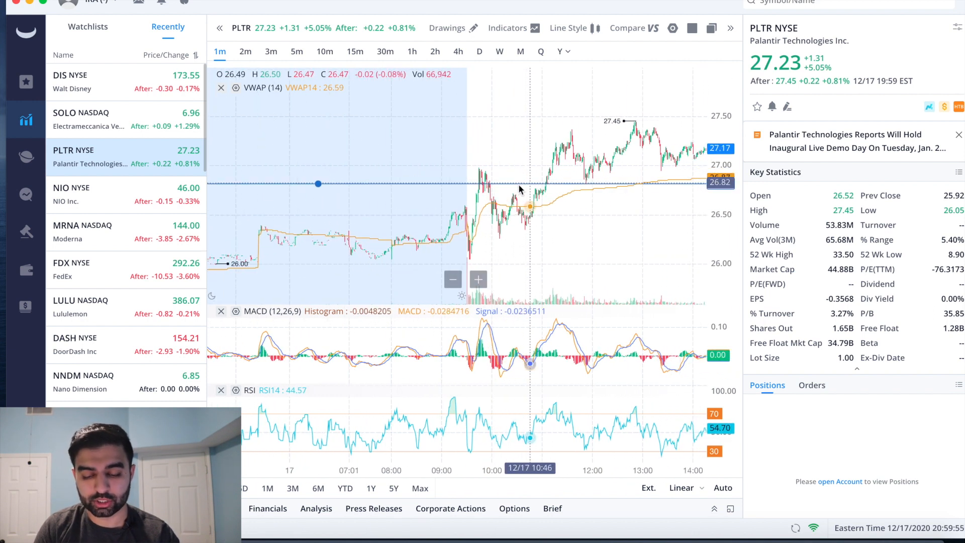
{"action": "mouse_move", "coordinate": [460, 231]}
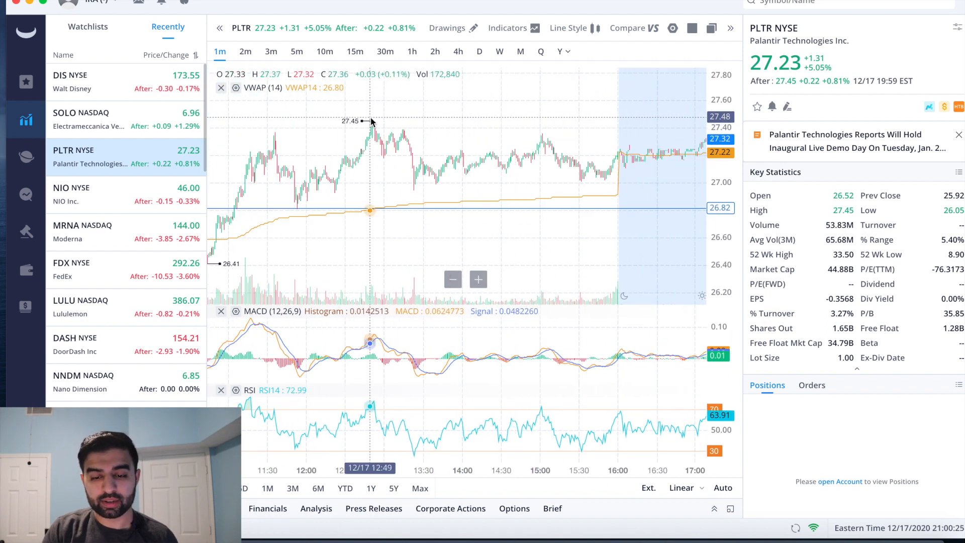
{"action": "mouse_move", "coordinate": [455, 173]}
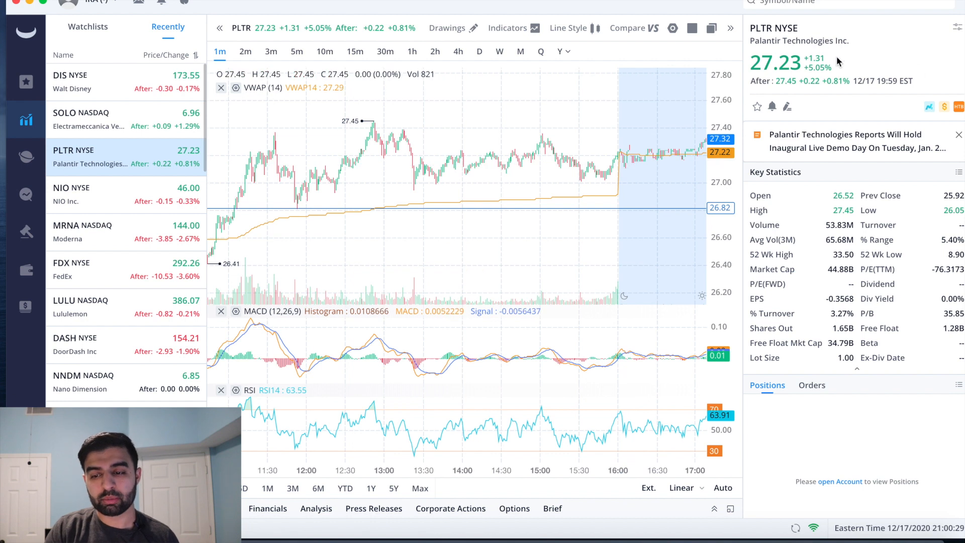
{"action": "mouse_move", "coordinate": [813, 90]}
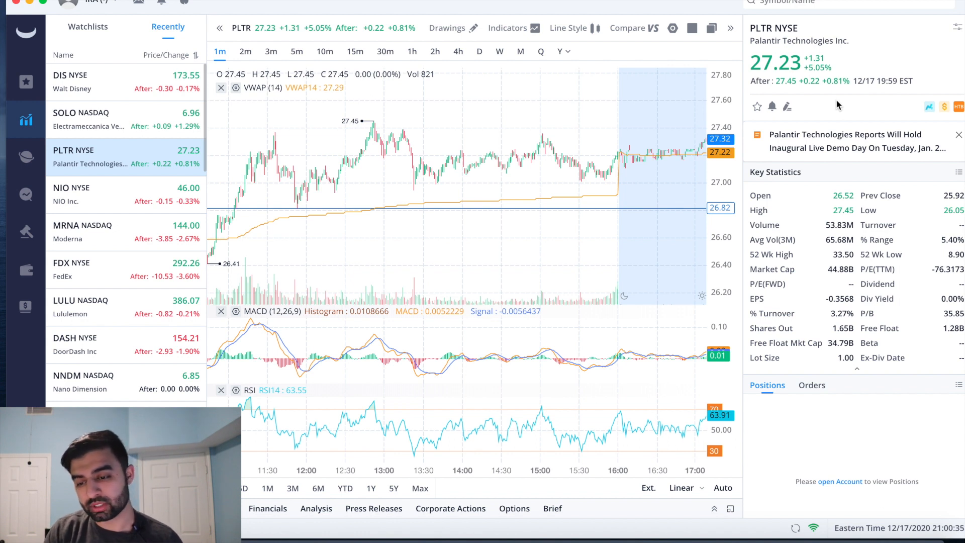
{"action": "mouse_move", "coordinate": [575, 183]}
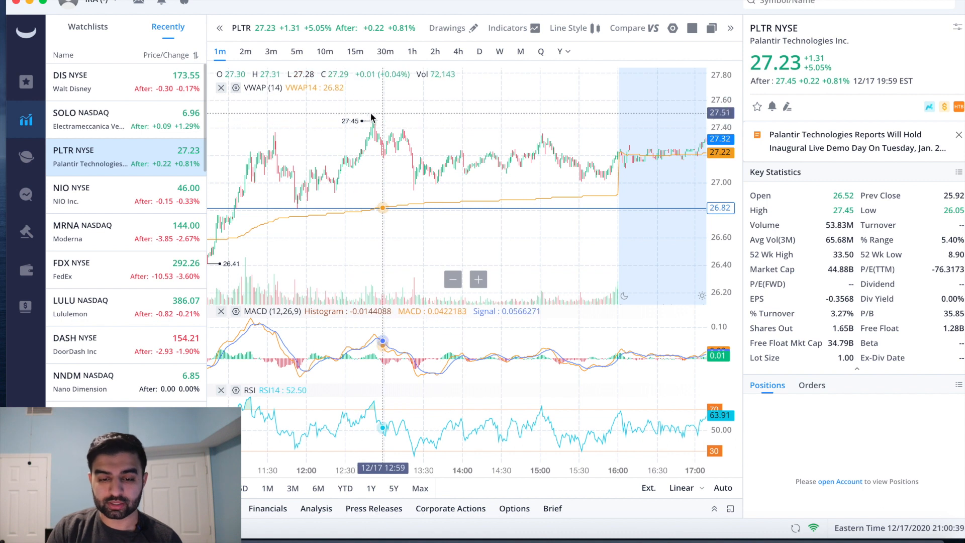
{"action": "mouse_move", "coordinate": [472, 72]}
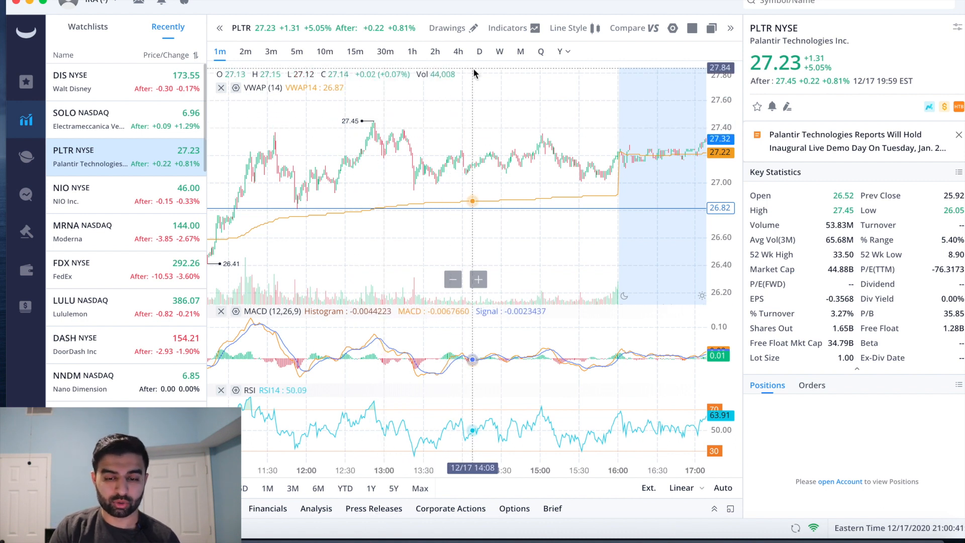
- Return PLTR to daily candles showing the converging pennant trendlines
{"action": "left_click", "coordinate": [479, 52]}
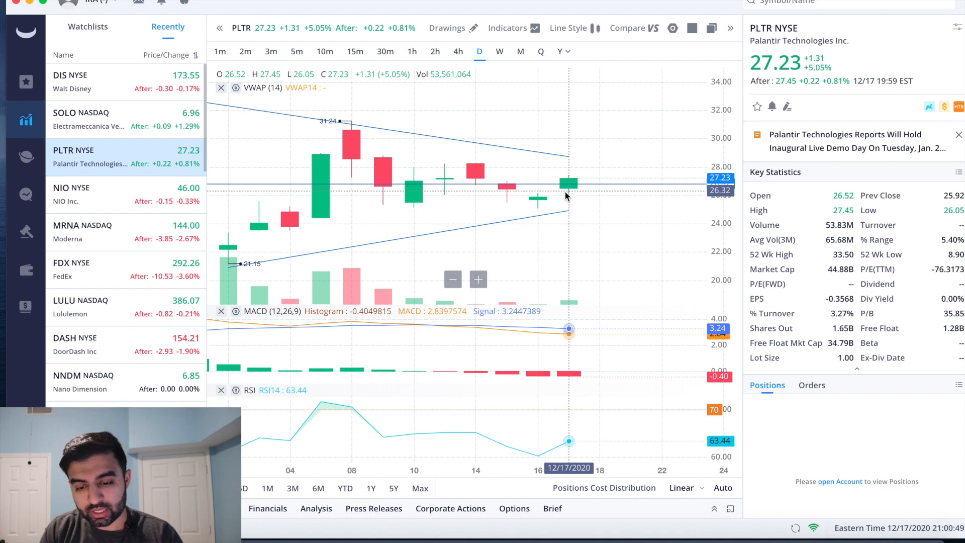
{"action": "mouse_move", "coordinate": [504, 195]}
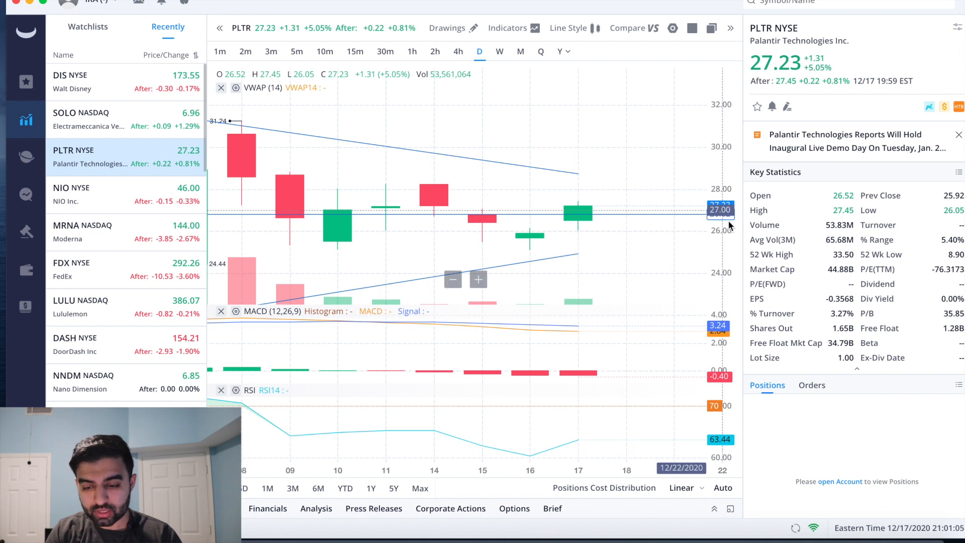
{"action": "mouse_move", "coordinate": [579, 215]}
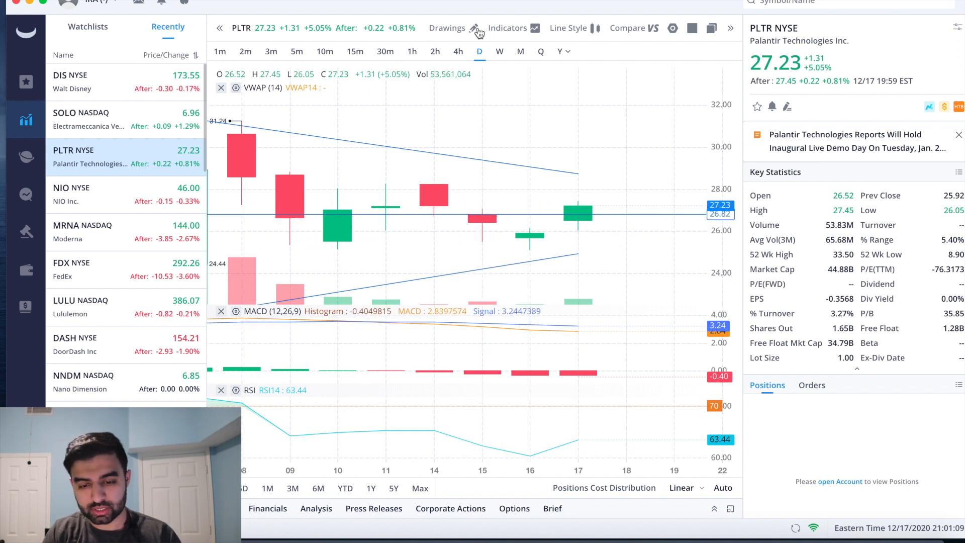
- Flip PLTR between hourly and daily candles, settling on the hourly view with the pennant trendlines
{"action": "left_click", "coordinate": [412, 51]}
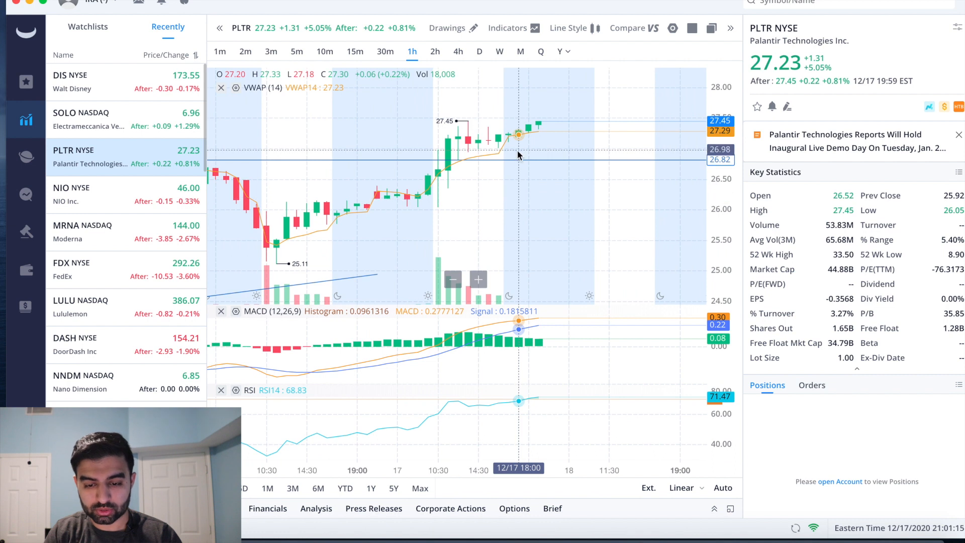
{"action": "left_click", "coordinate": [479, 51]}
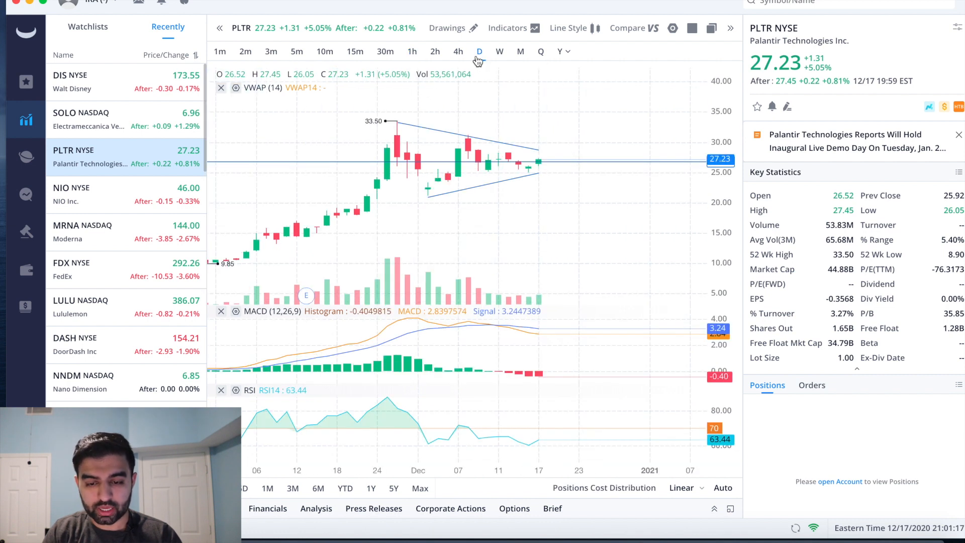
{"action": "left_click", "coordinate": [507, 28]}
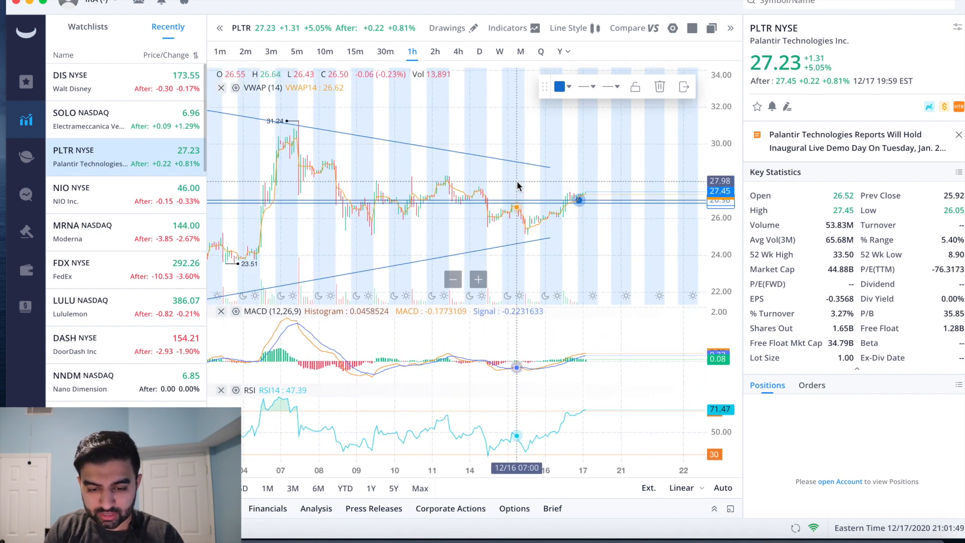
- Draw a horizontal resistance line near $28.05 on PLTR's hourly chart
{"action": "left_click", "coordinate": [446, 28]}
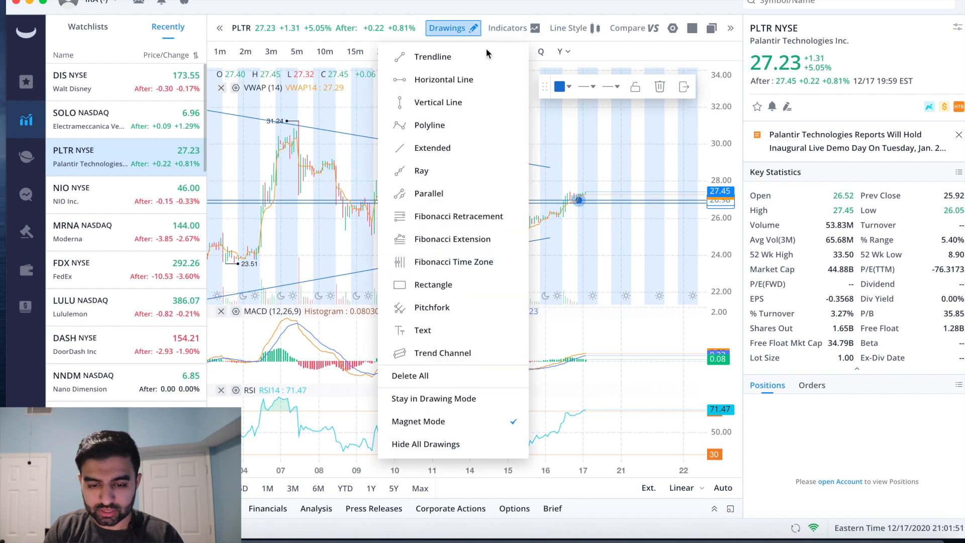
{"action": "left_click", "coordinate": [443, 78]}
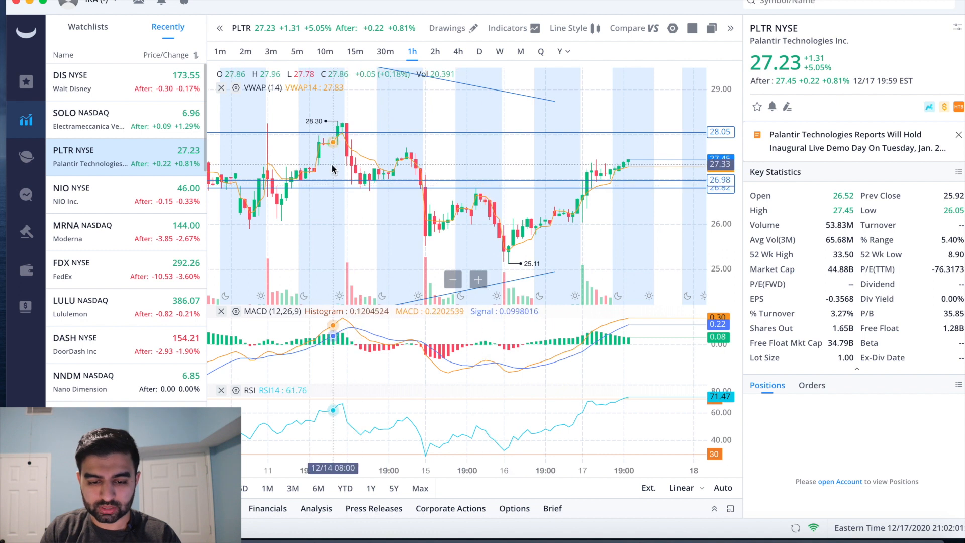
{"action": "mouse_move", "coordinate": [379, 200]}
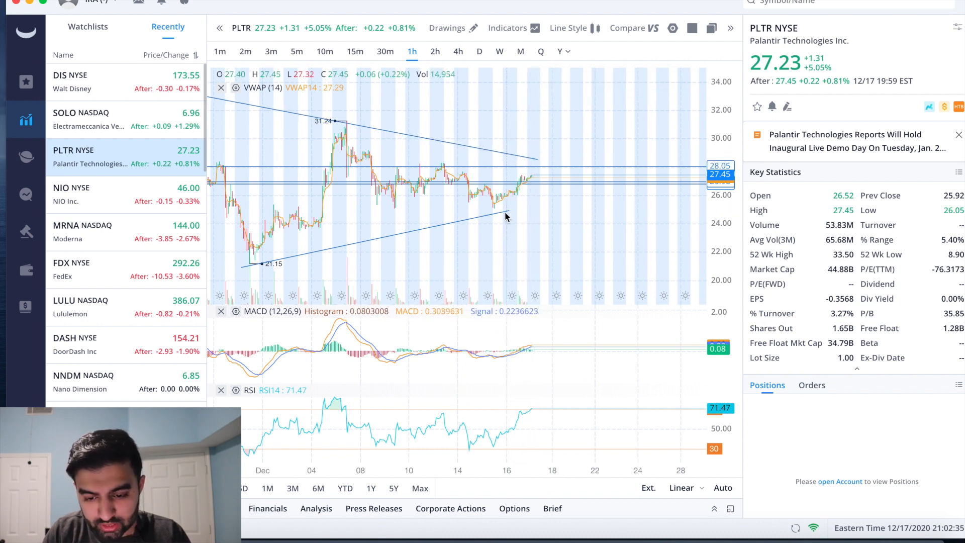
- Adjust the lower pennant trendline on the hourly chart, then view PLTR on daily candles
{"action": "left_click", "coordinate": [545, 203]}
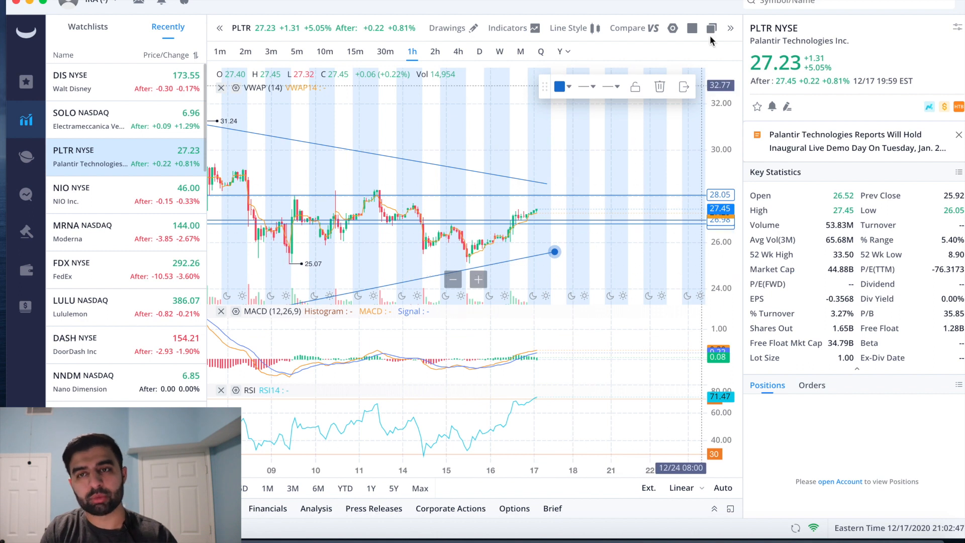
{"action": "mouse_move", "coordinate": [522, 185]}
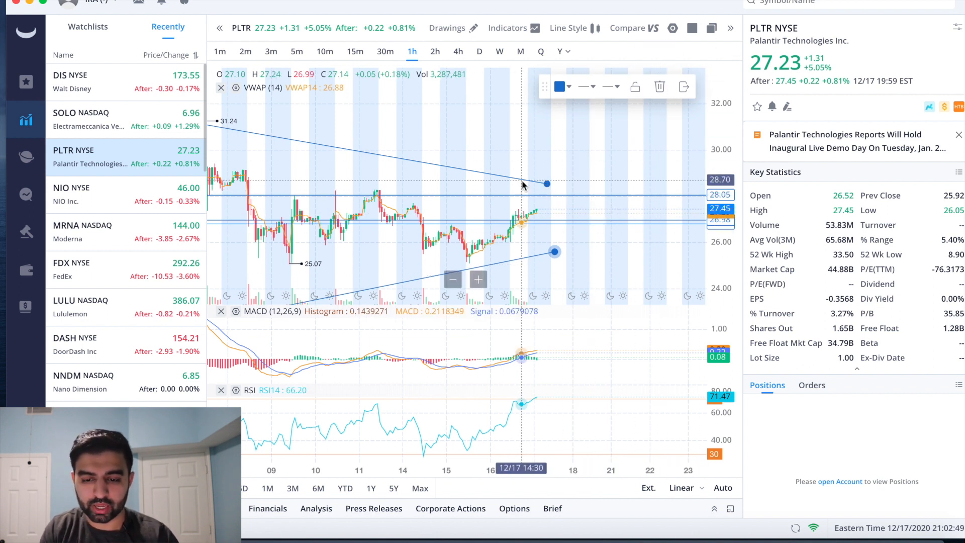
{"action": "left_click", "coordinate": [478, 52]}
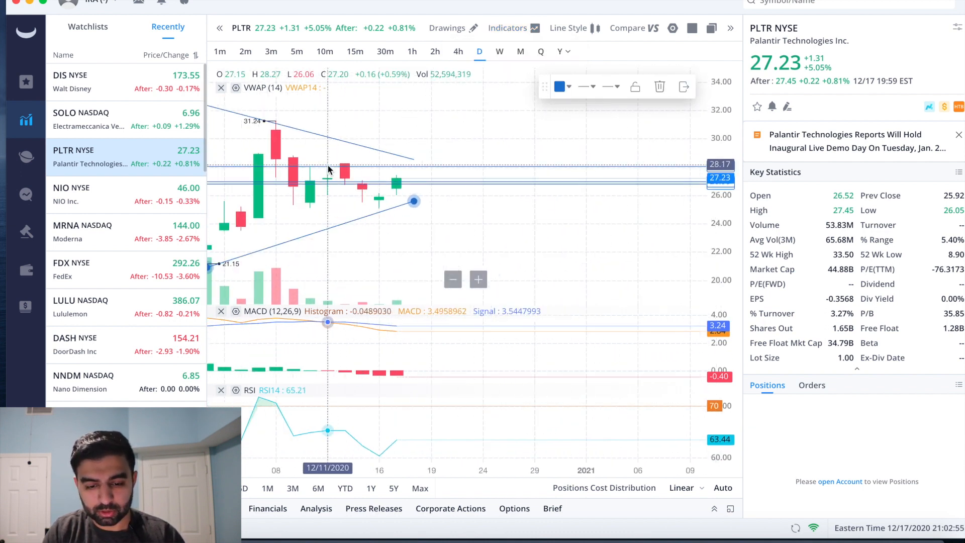
- Add the EMA indicator (8, 21, 34, 55, 89) to PLTR's daily chart
{"action": "left_click", "coordinate": [507, 28]}
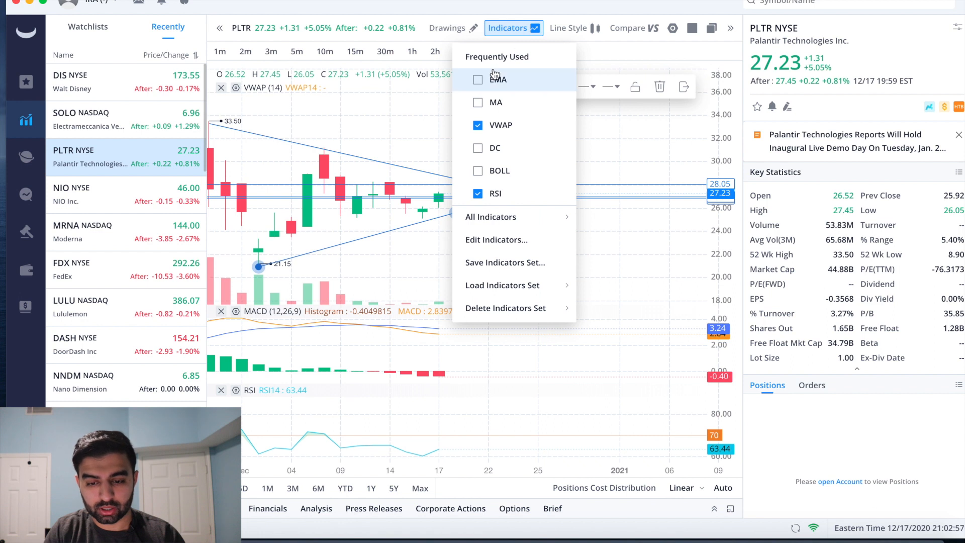
{"action": "left_click", "coordinate": [477, 79]}
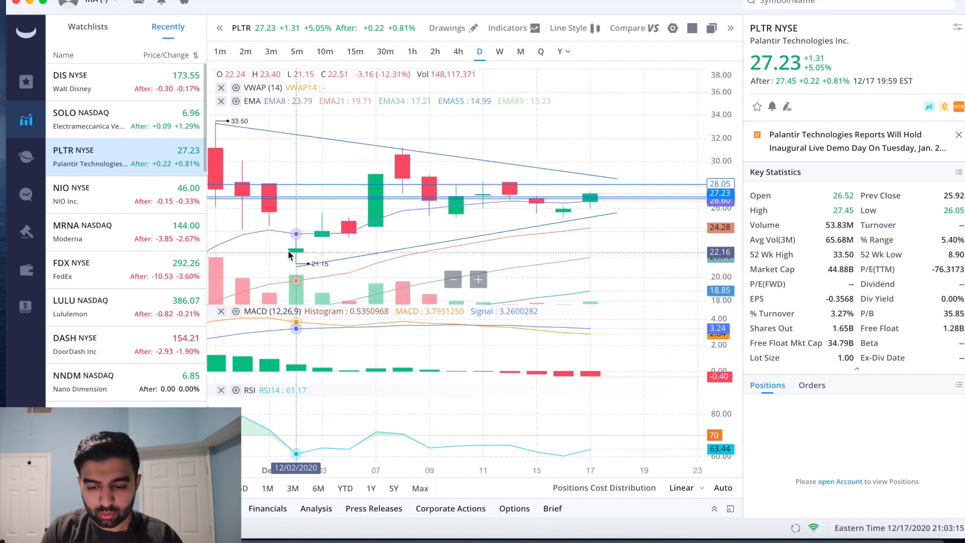
{"action": "mouse_move", "coordinate": [296, 254]}
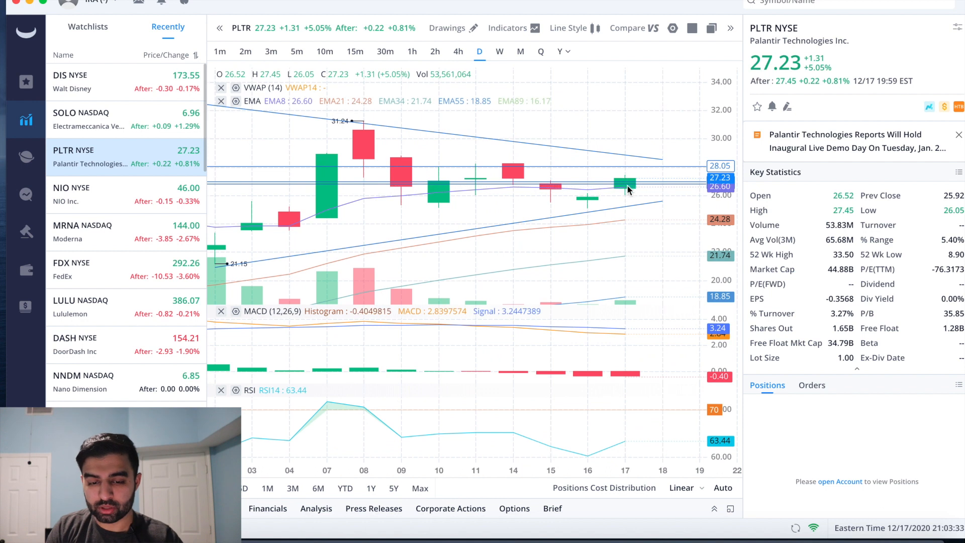
{"action": "mouse_move", "coordinate": [624, 188]}
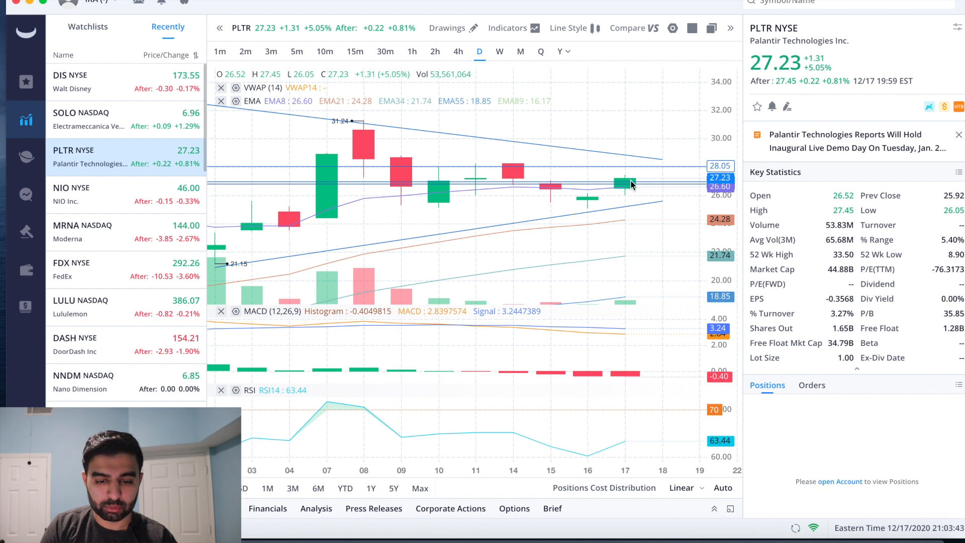
{"action": "mouse_move", "coordinate": [624, 187]}
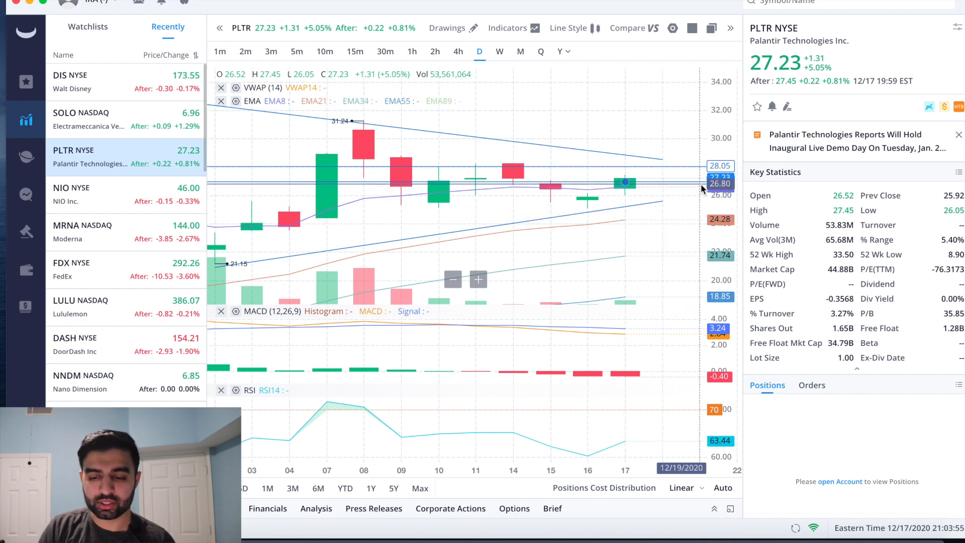
{"action": "mouse_move", "coordinate": [722, 149]}
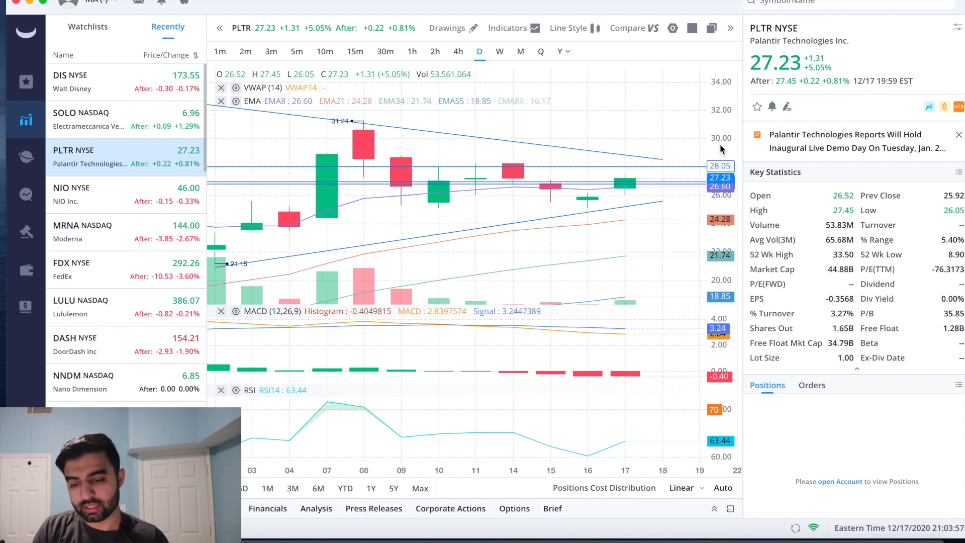